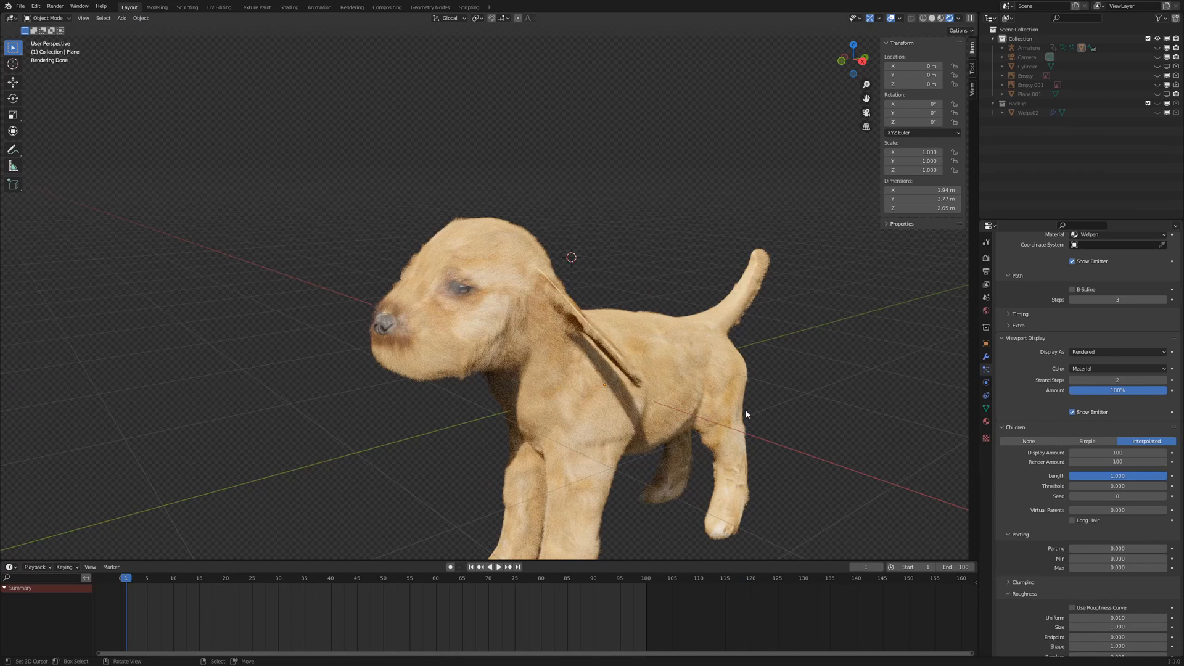
mouse_move(812, 422)
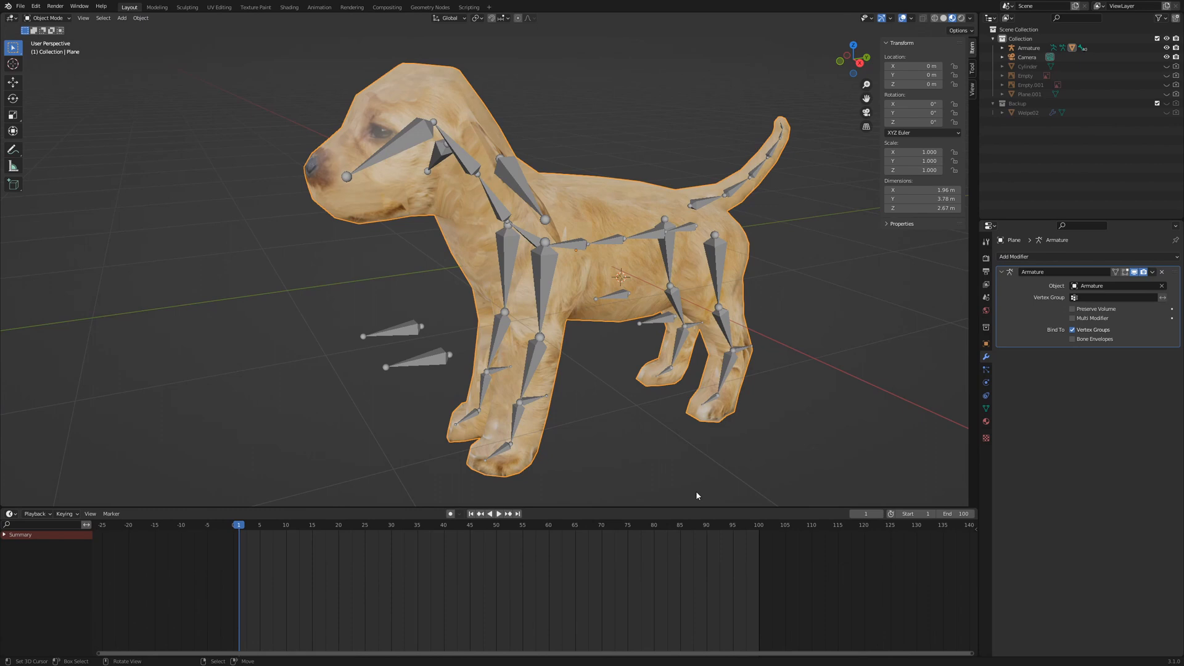
mouse_move(739, 465)
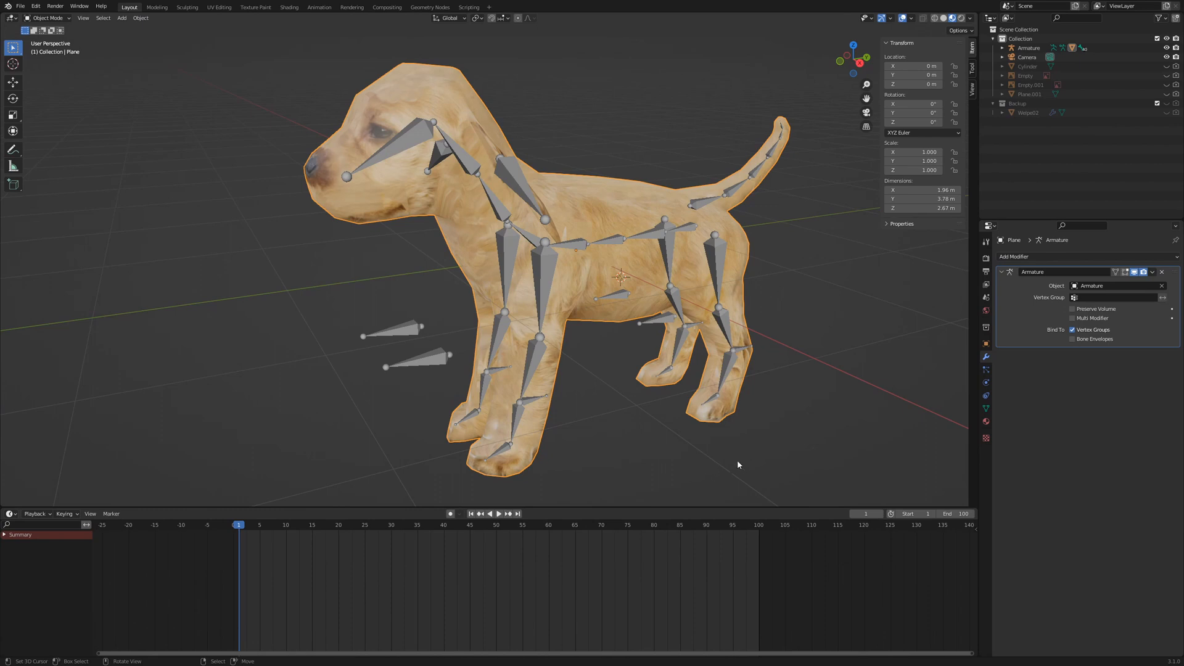
mouse_move(545, 249)
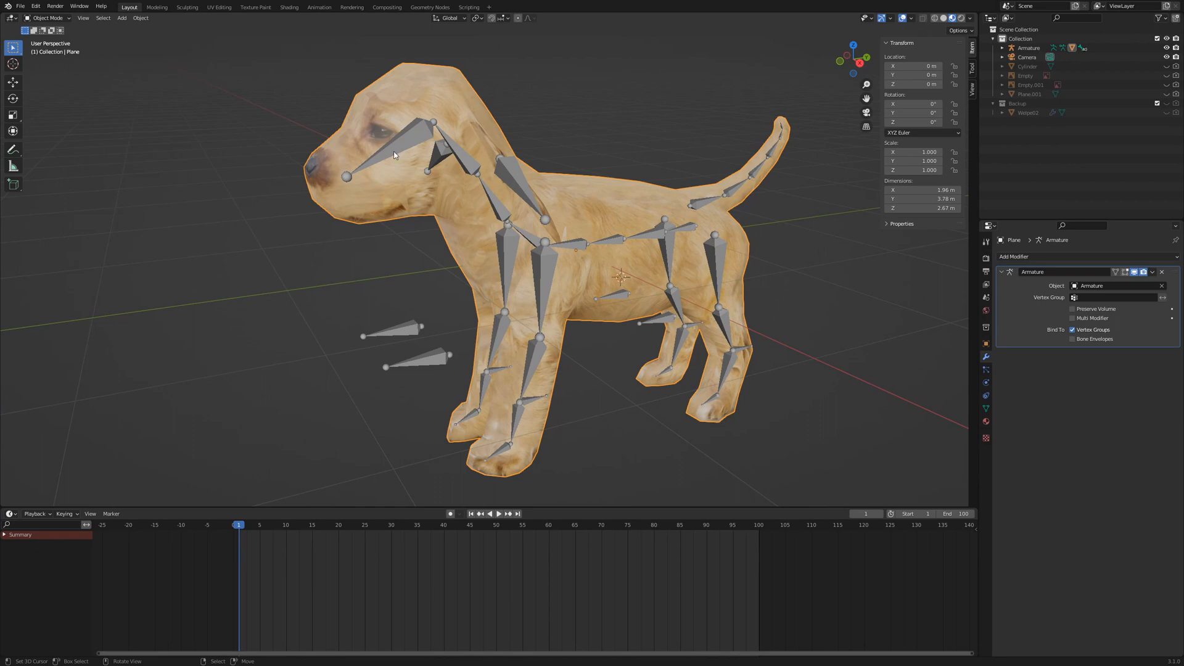
mouse_move(313, 166)
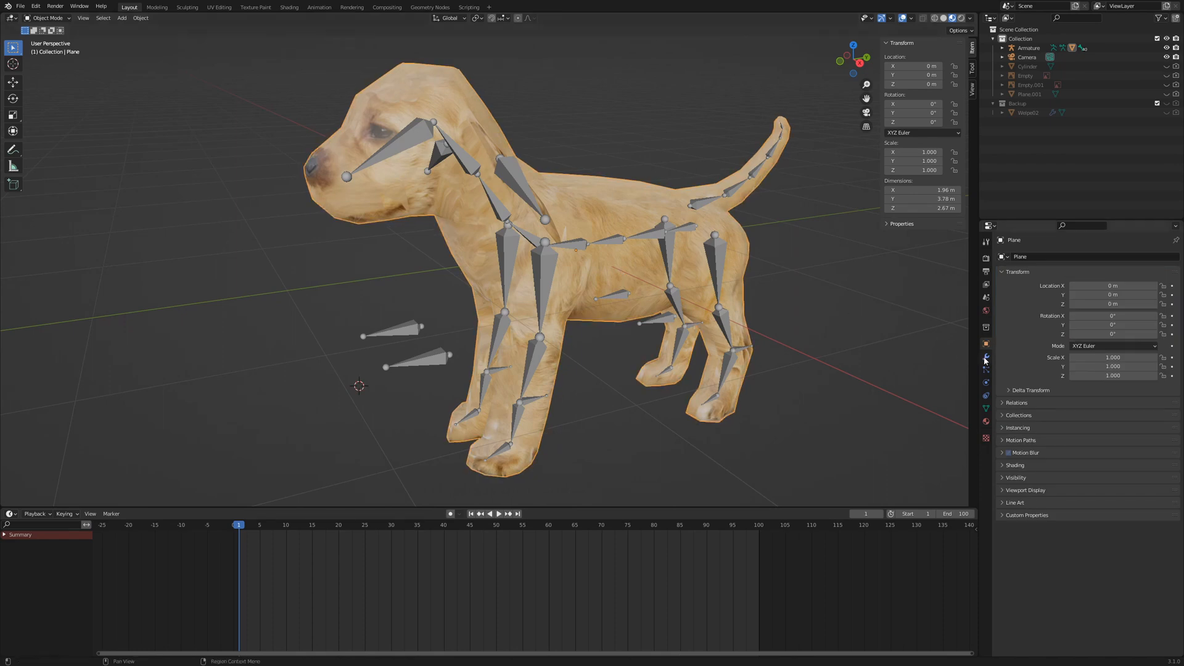
- Remove the Armature modifier from the puppy mesh
click(986, 358)
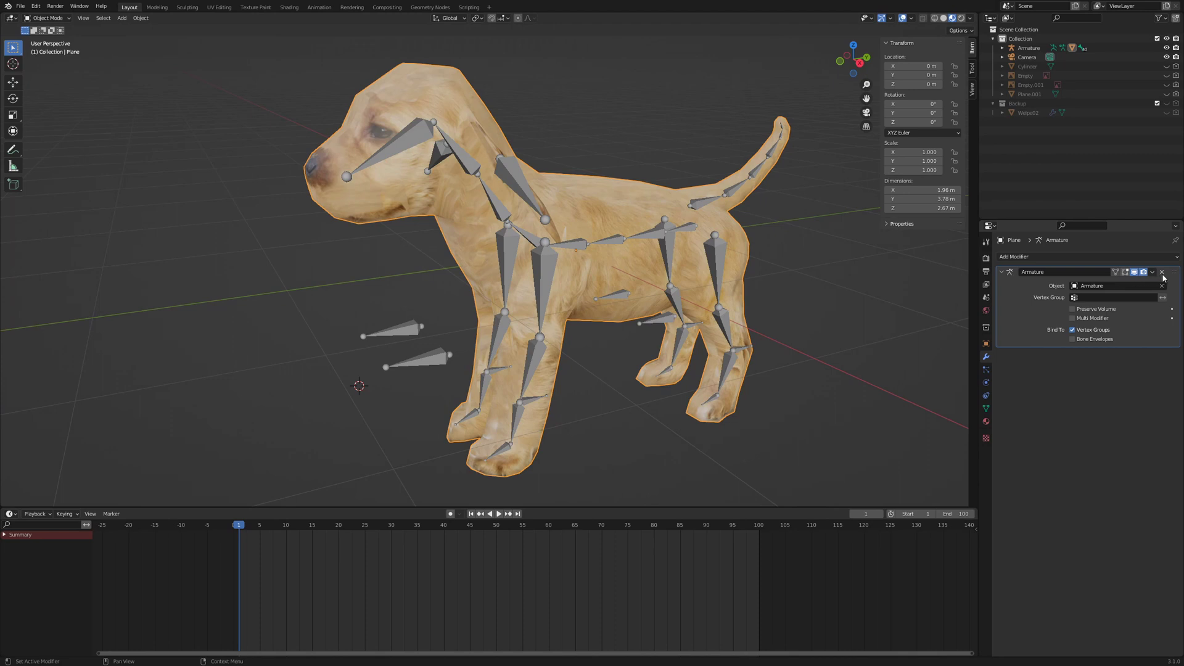
click(1161, 271)
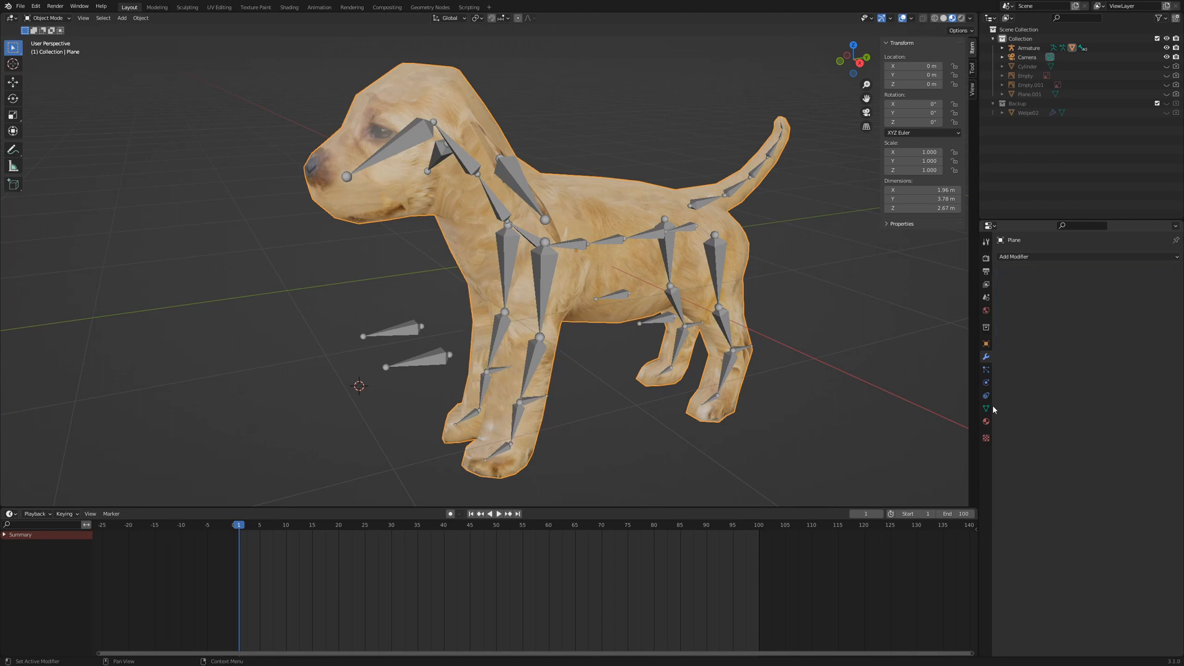
- Delete all vertex groups from the mesh via Vertex Group Specials
click(985, 408)
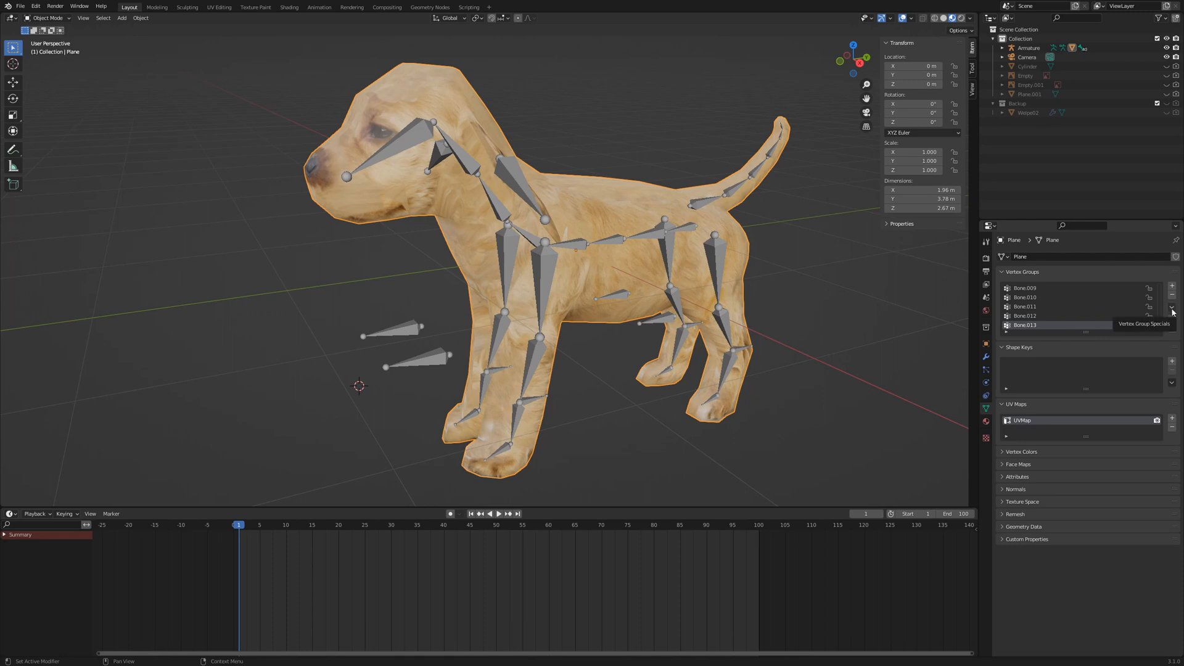
click(1171, 307)
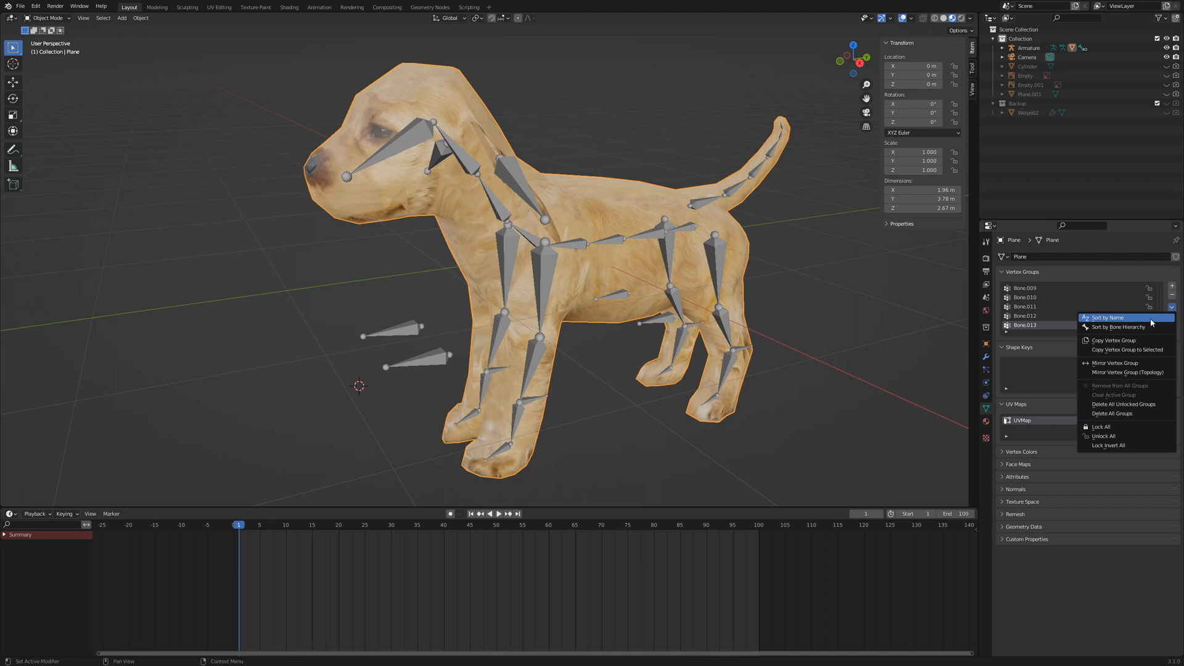
mouse_move(1112, 413)
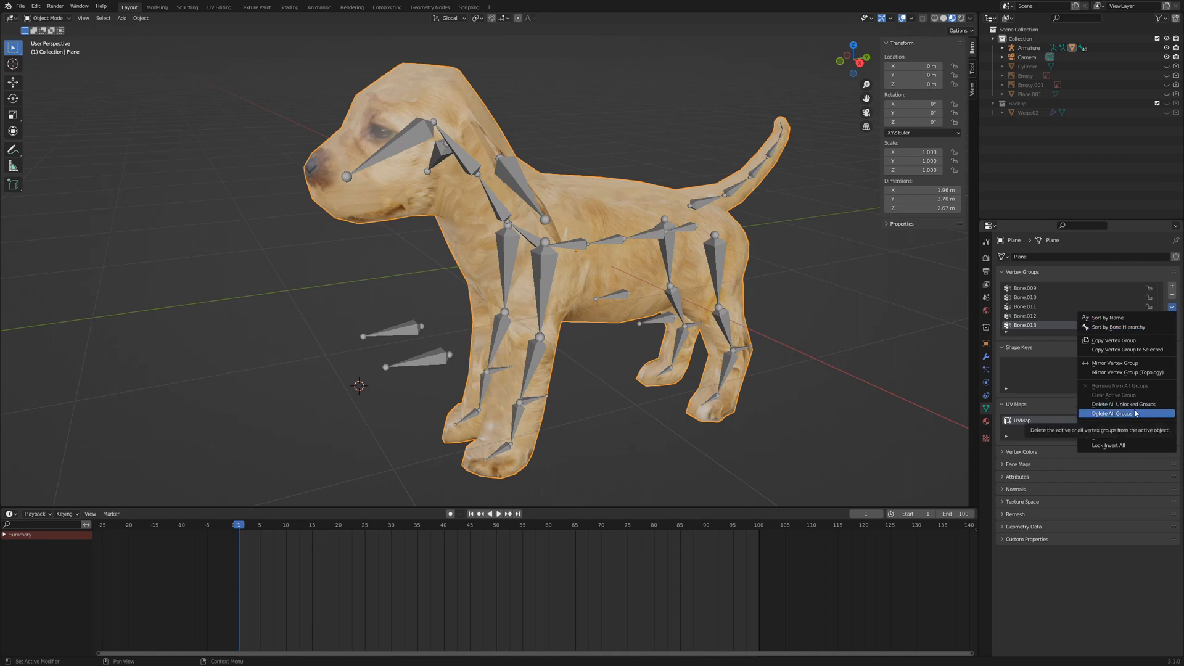
click(1111, 413)
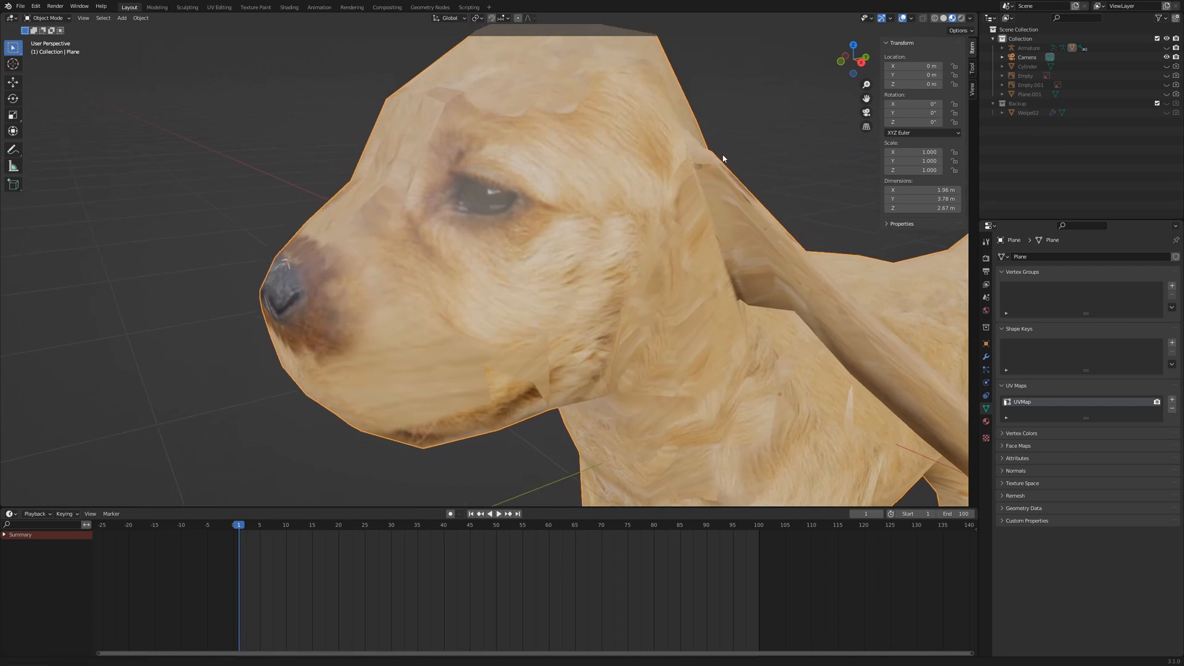
key(Tab)
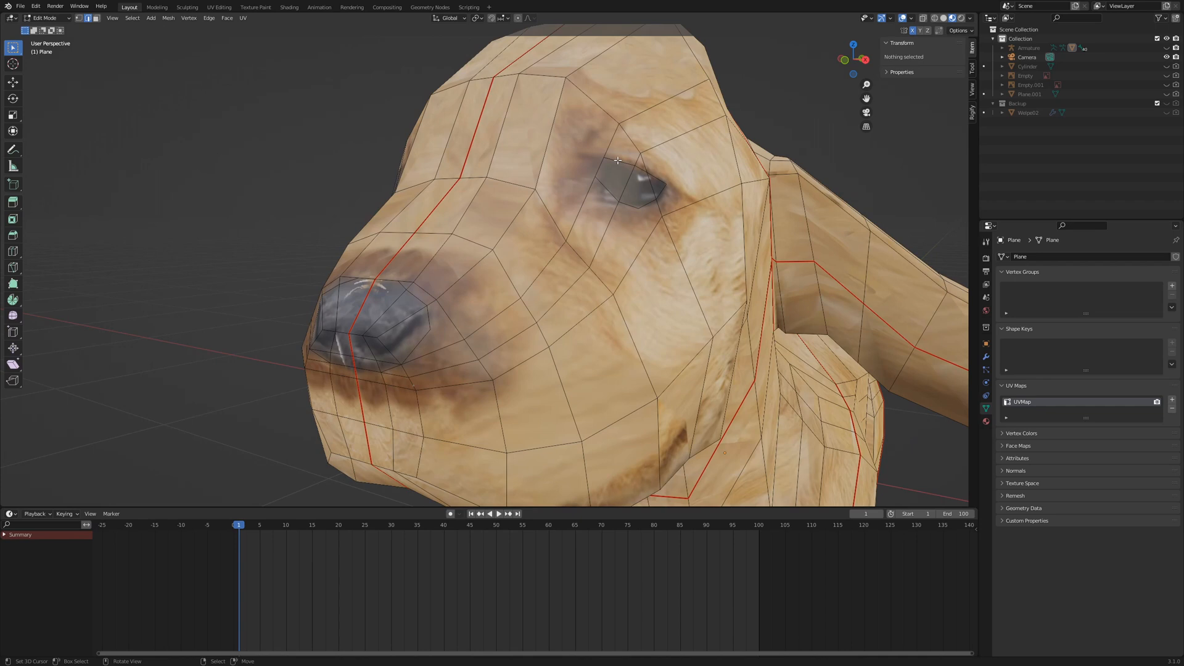
click(628, 191)
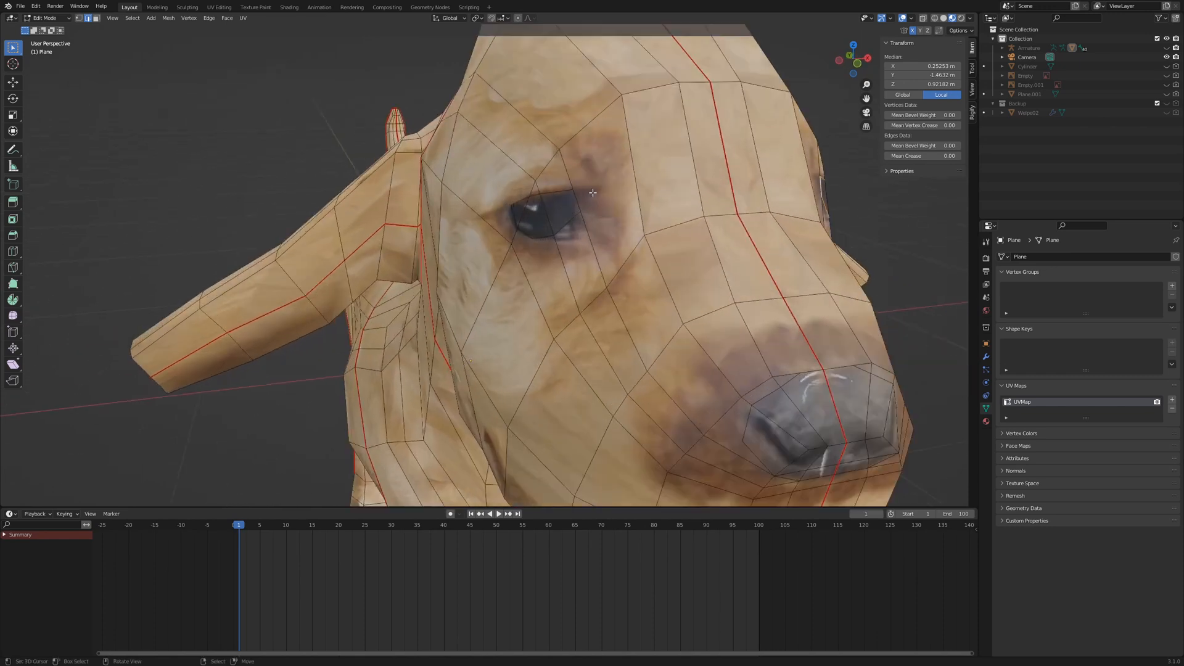
click(548, 222)
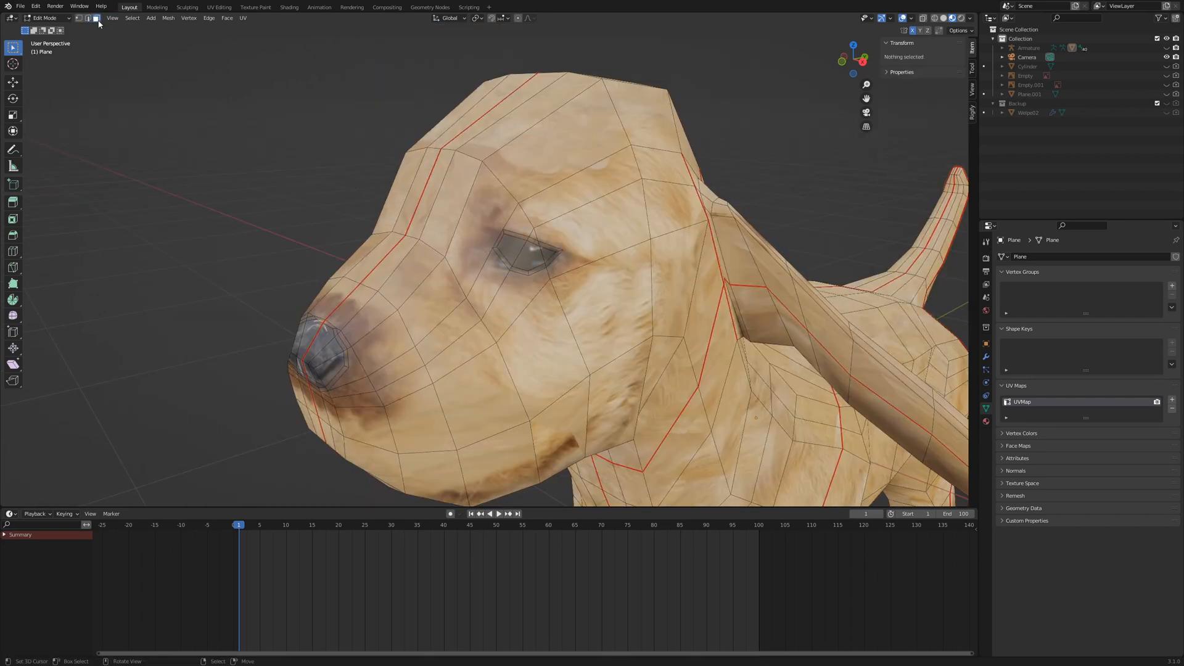
- Select the puppy's eye faces in face select mode
click(555, 252)
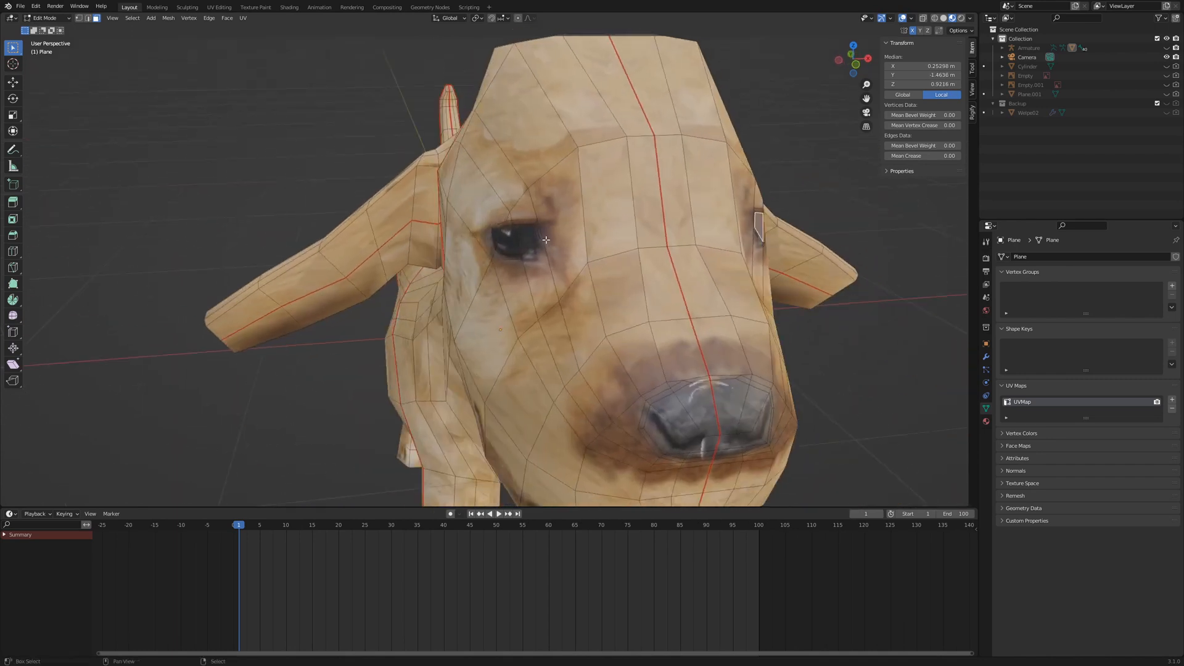
click(516, 242)
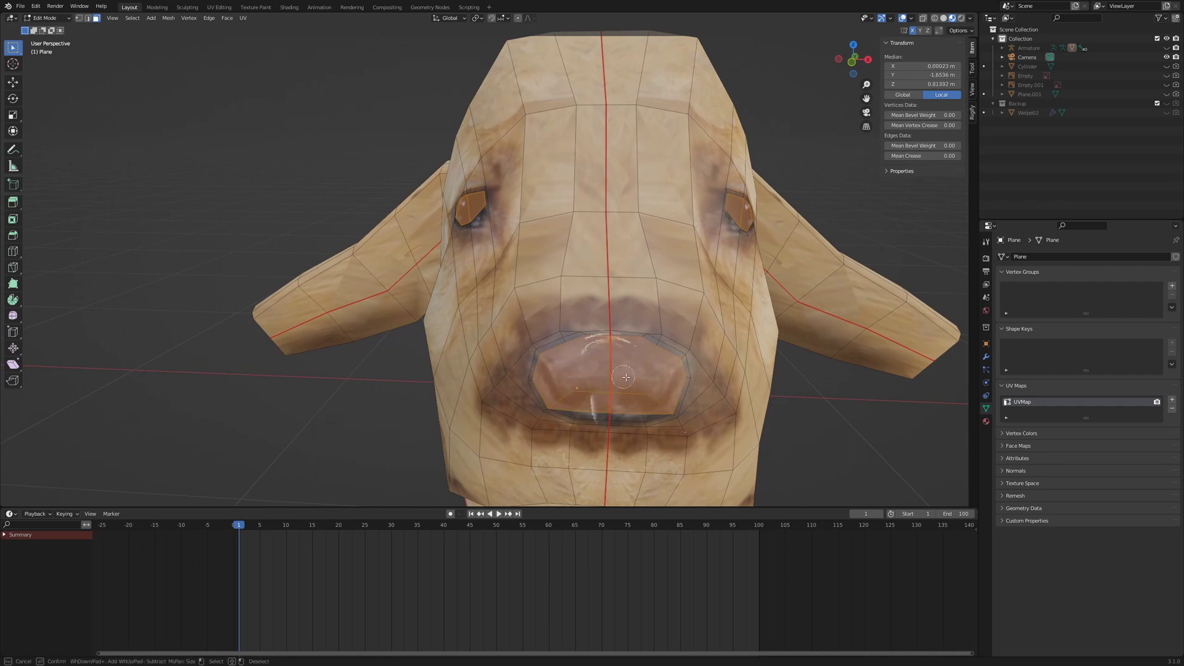
mouse_move(629, 386)
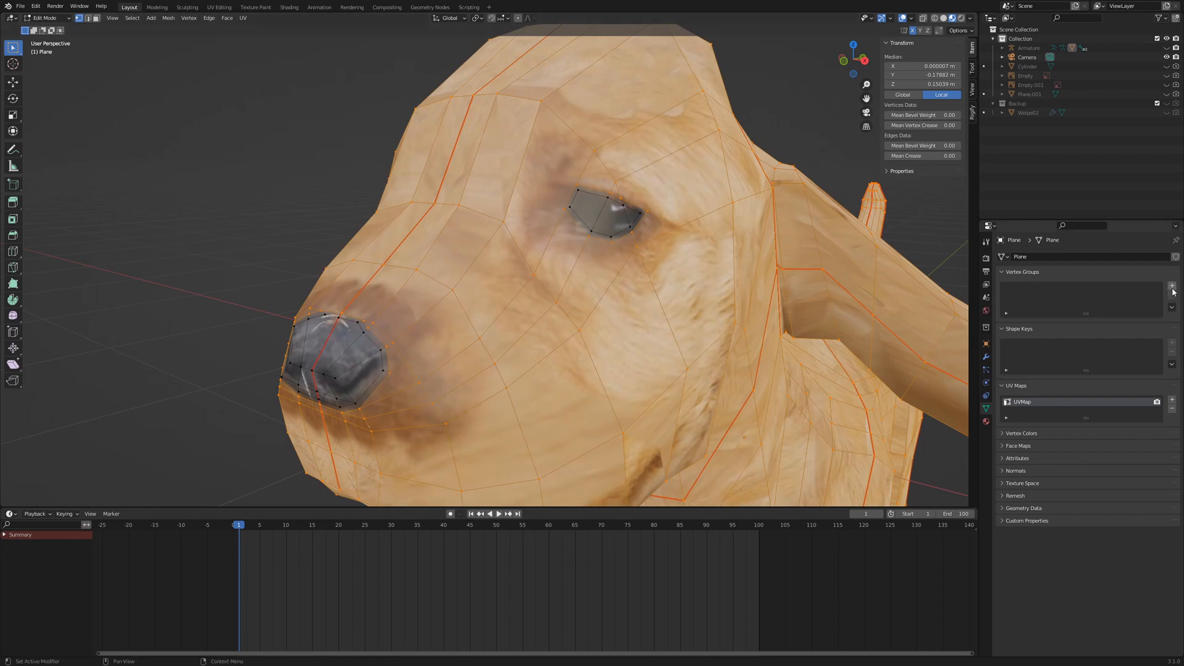
- Add a vertex group for the selected eye and nose faces and name it density
click(1172, 285)
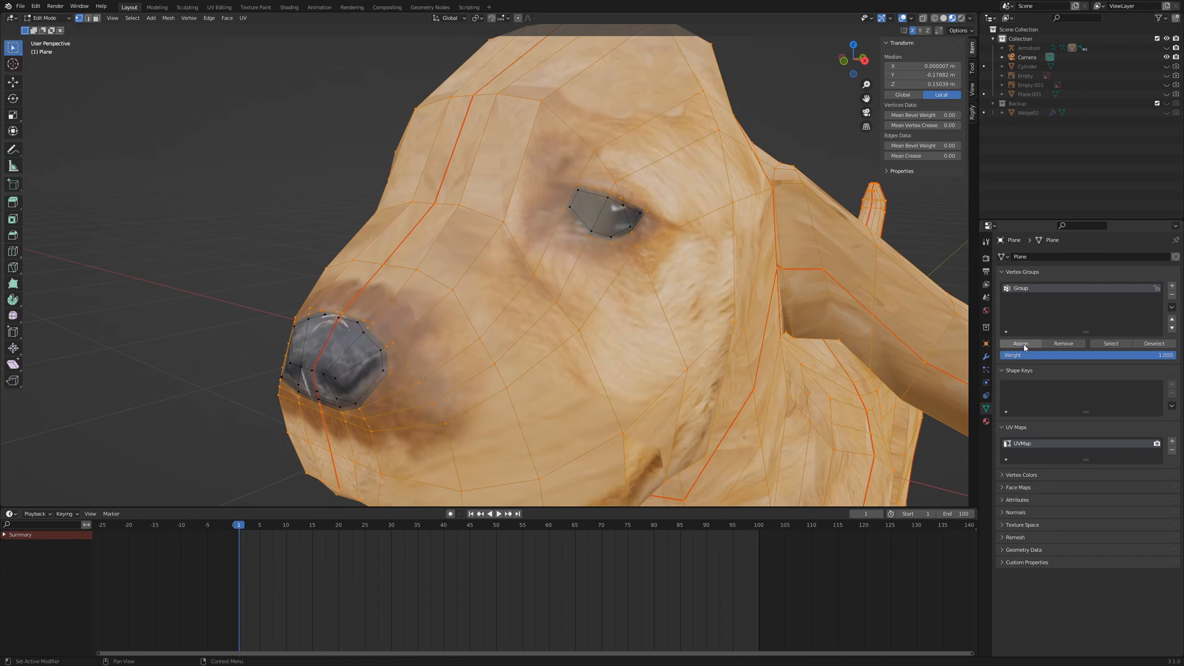
double_click(1021, 289)
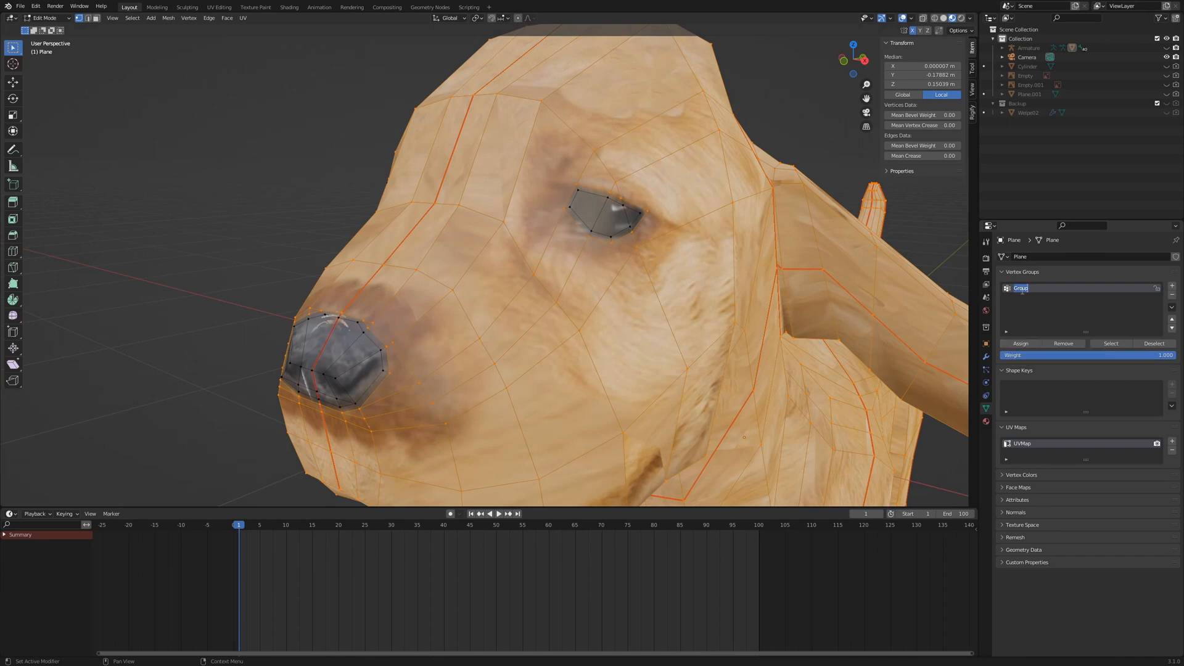
text(density)
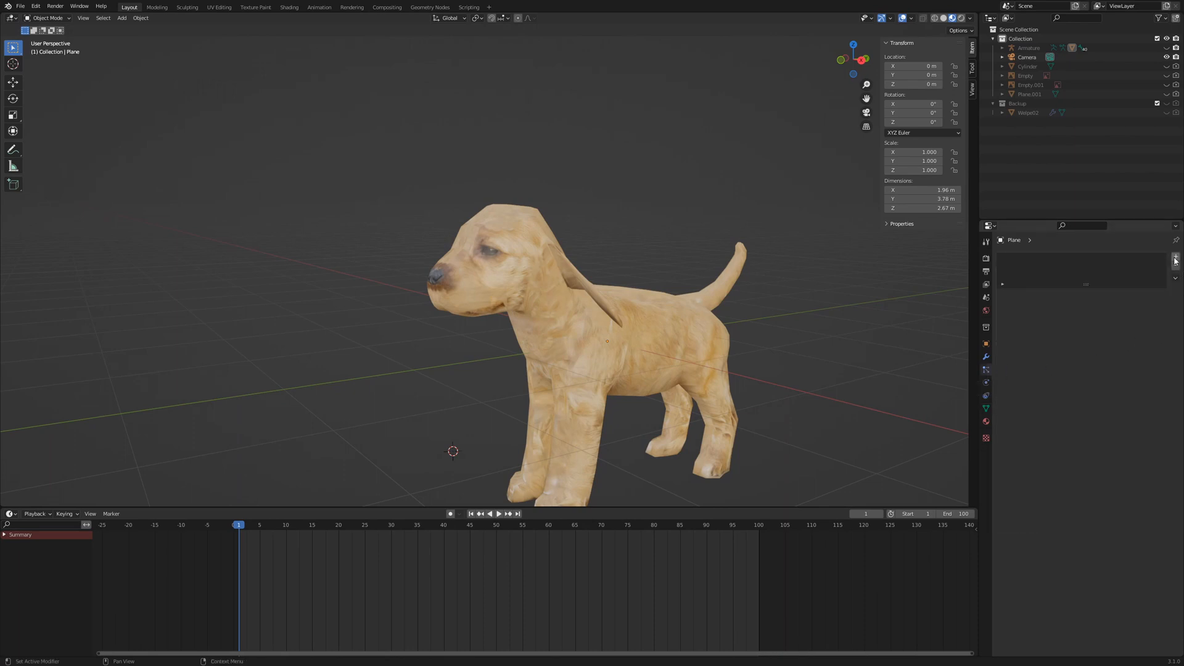
- Add a hair particle system to the puppy with hair length 0.06 m
click(1174, 259)
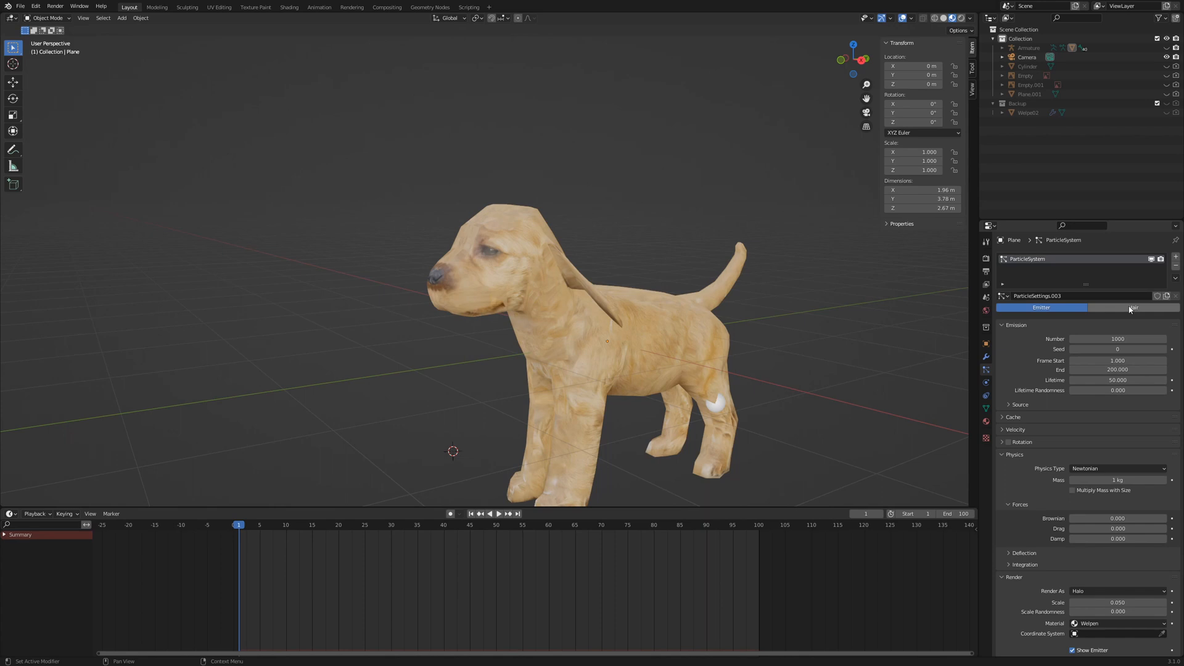
click(1132, 307)
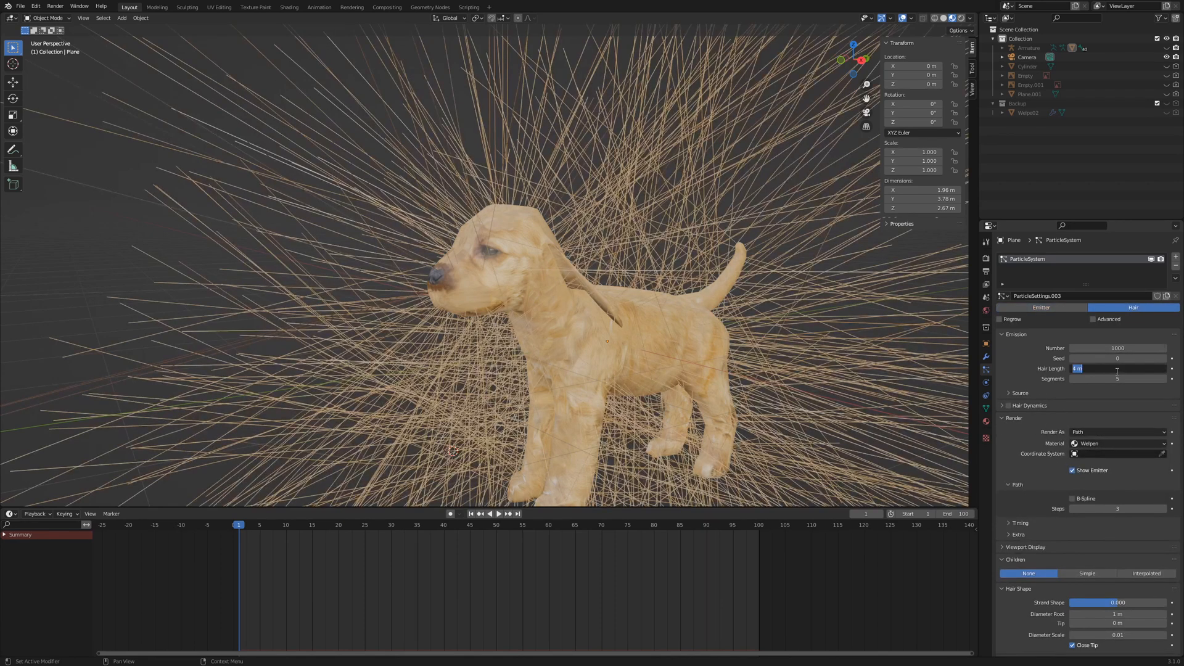
text(0.06)
click(1118, 348)
text(20000)
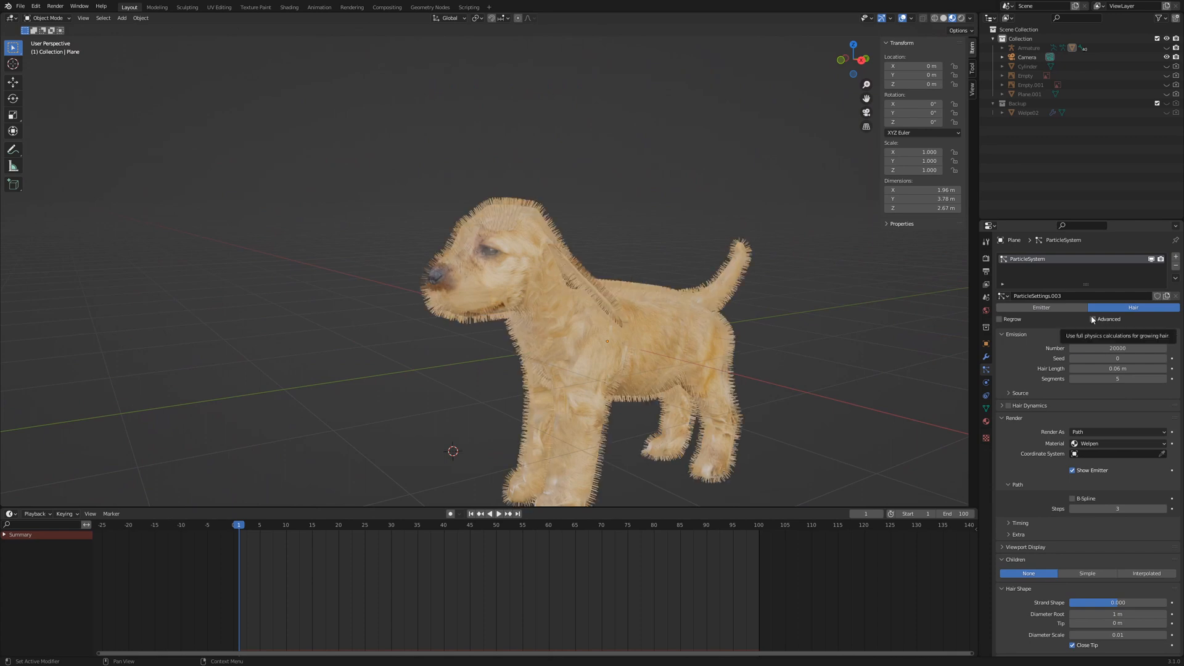
- Enable advanced emission settings and adjust the hair force and diameter values
click(1093, 318)
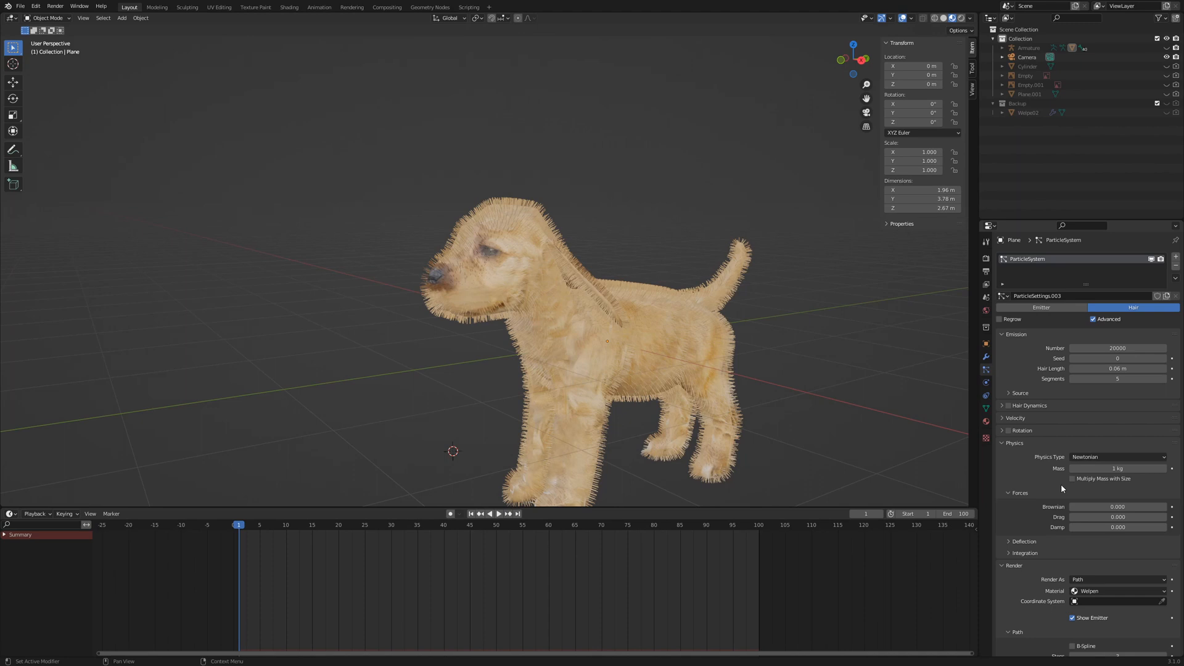
click(1116, 506)
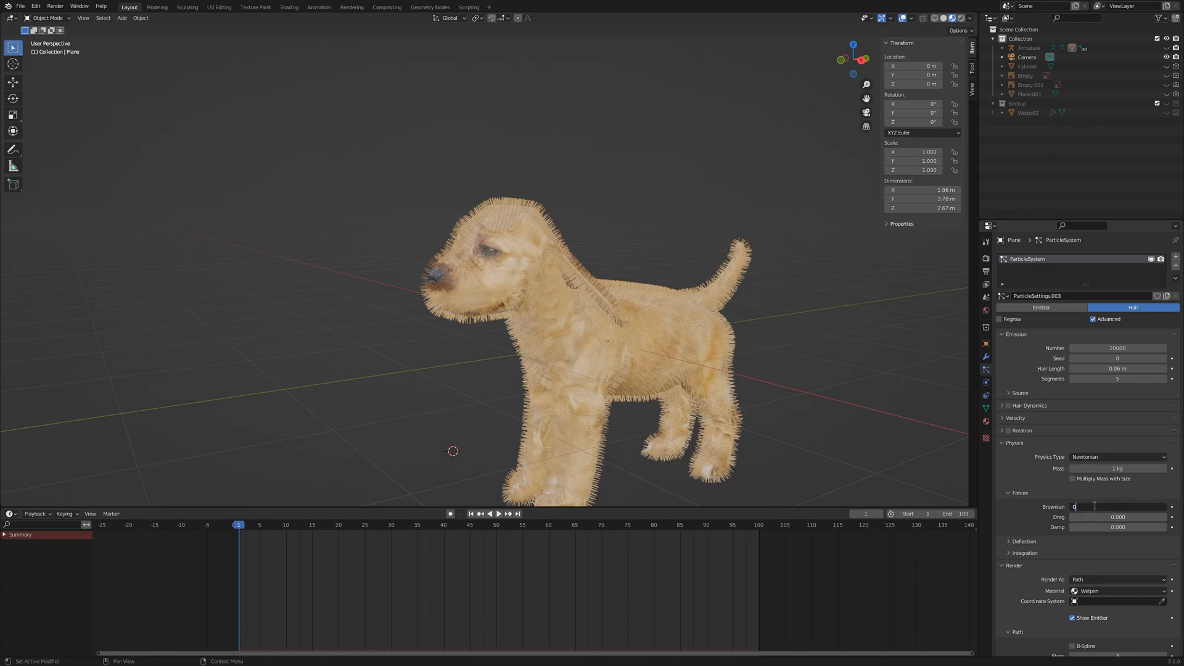
scroll(down, 3)
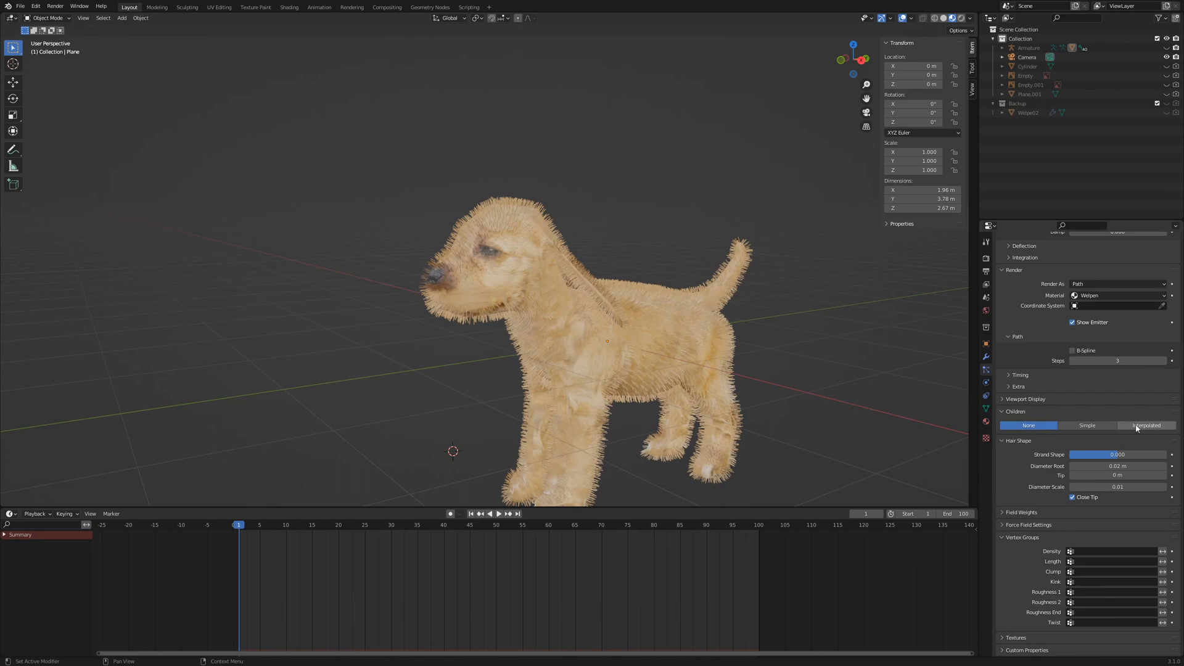
- Fill out the fur with interpolated child hairs and adjust the hair root diameter
click(1146, 425)
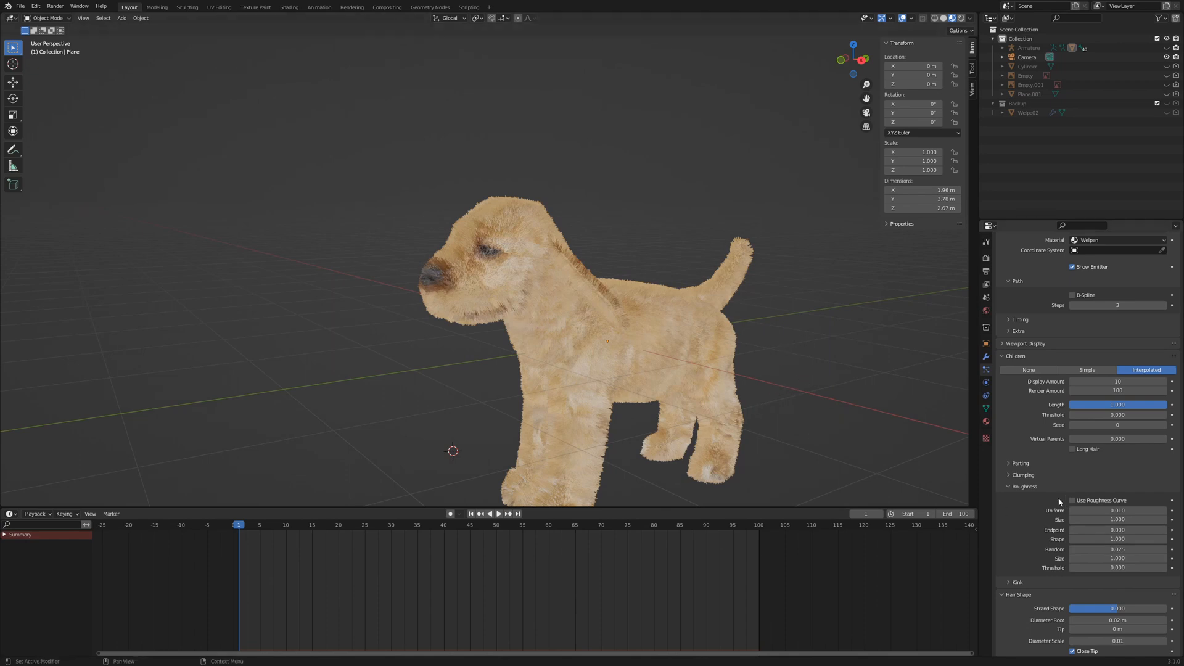
scroll(down, 3)
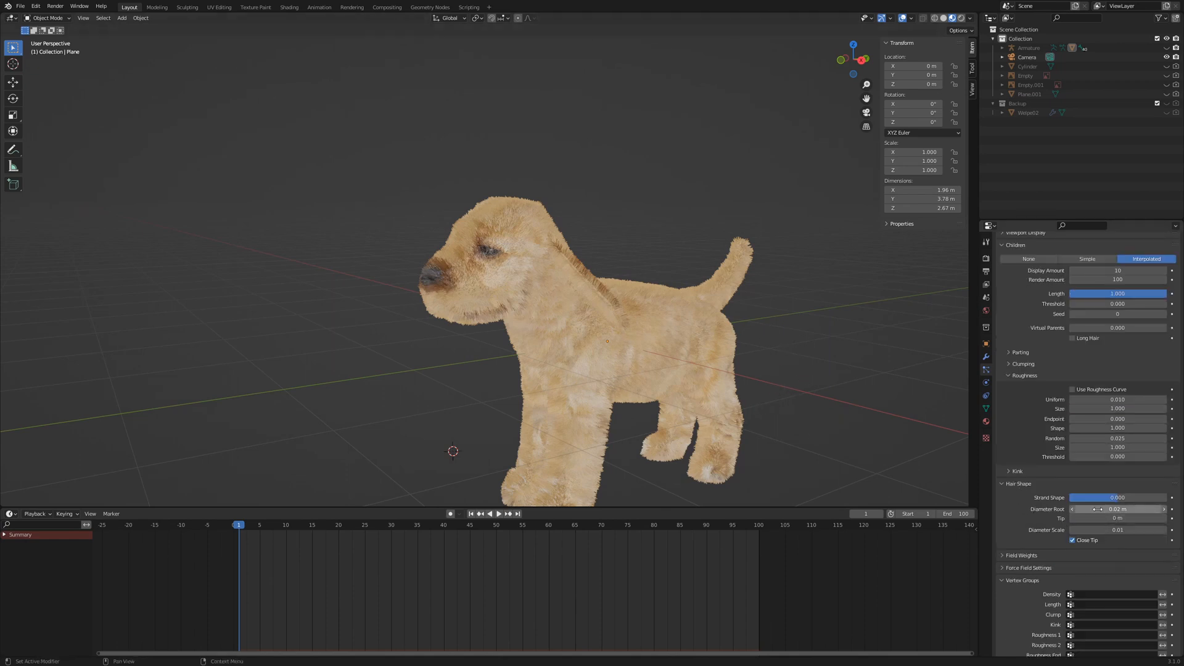
double_click(1116, 510)
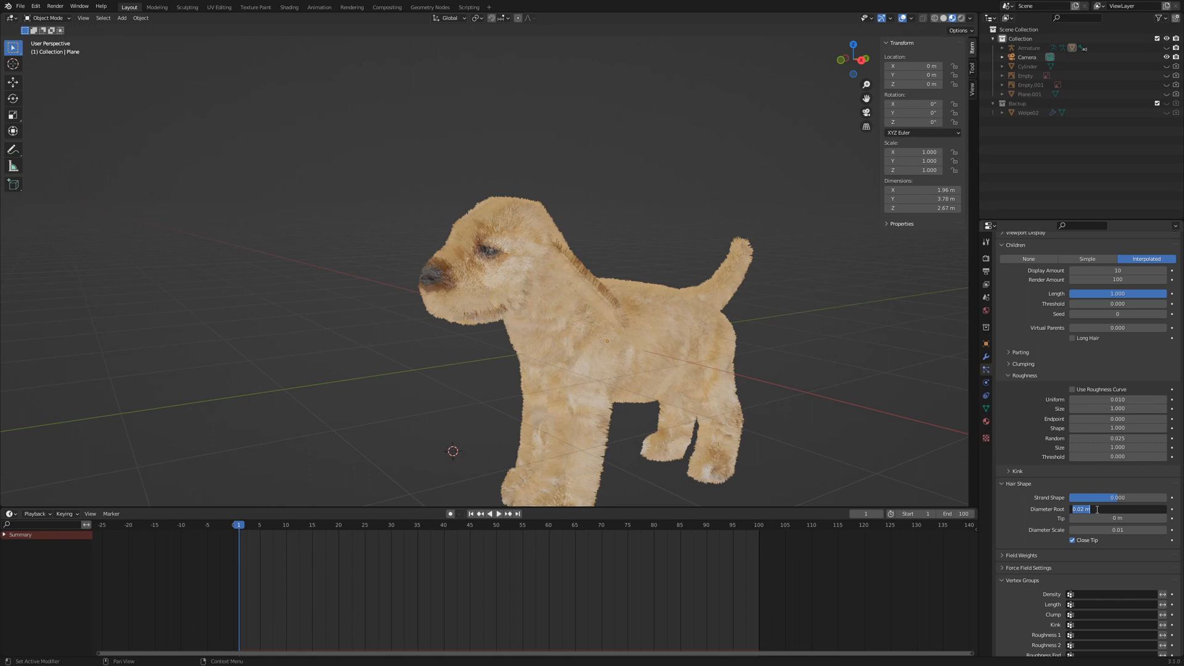
scroll(down, 3)
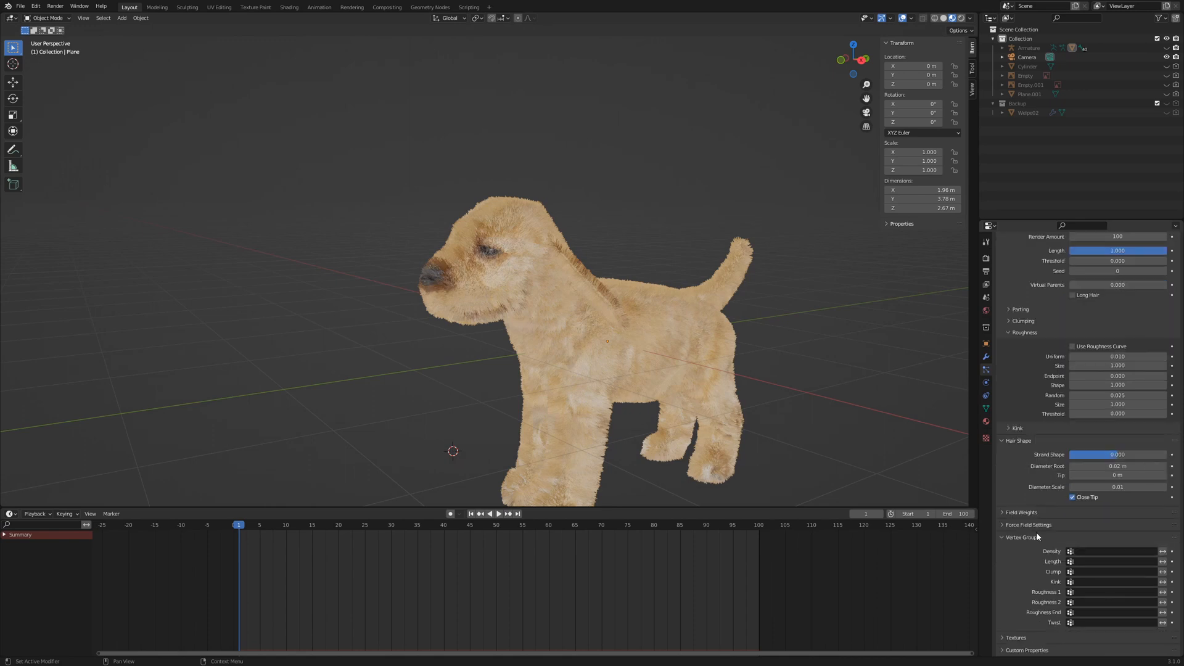
mouse_move(1094, 552)
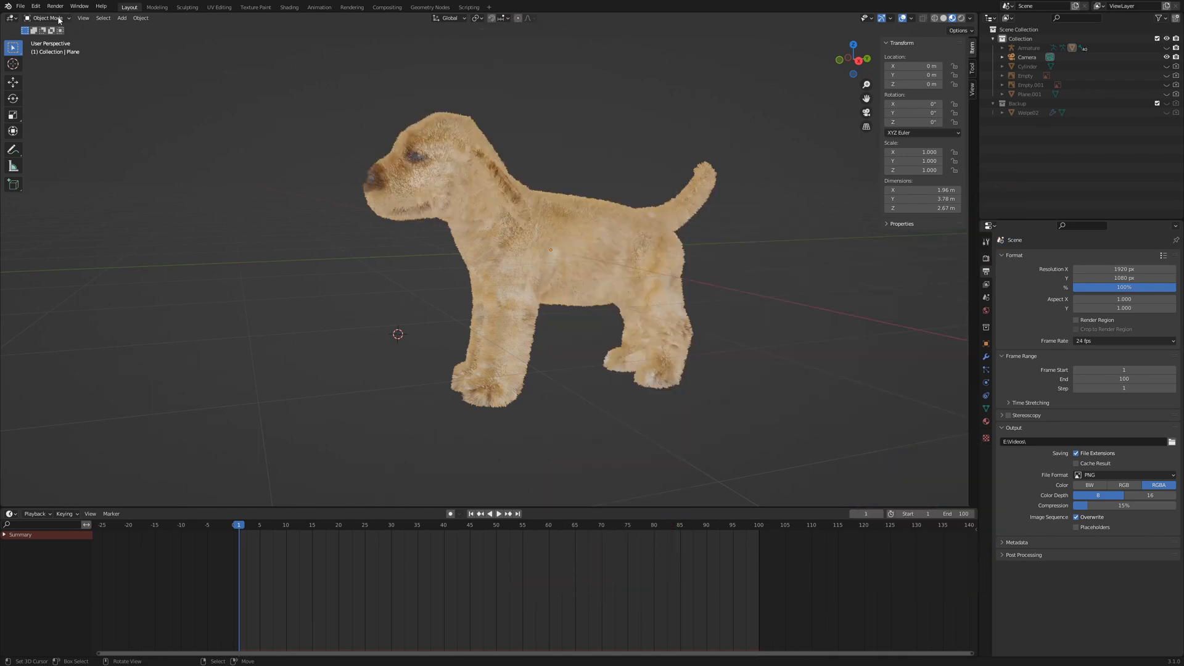
- In Particle Edit mode, comb the fur down along the puppy's body
click(52, 17)
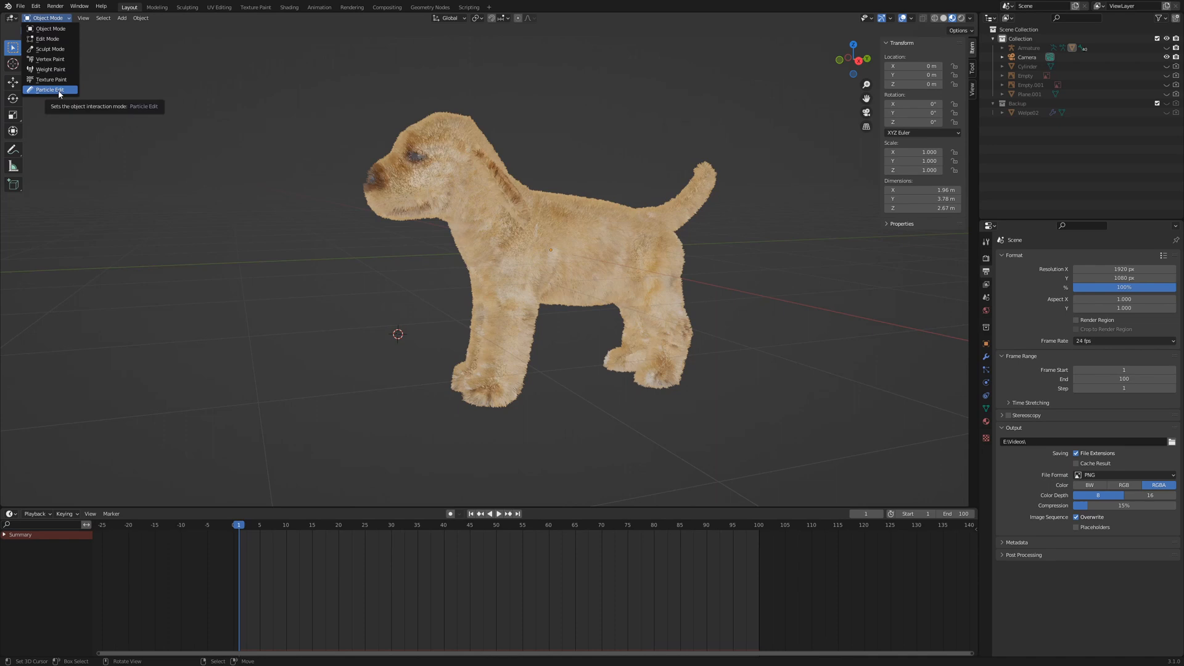
click(50, 90)
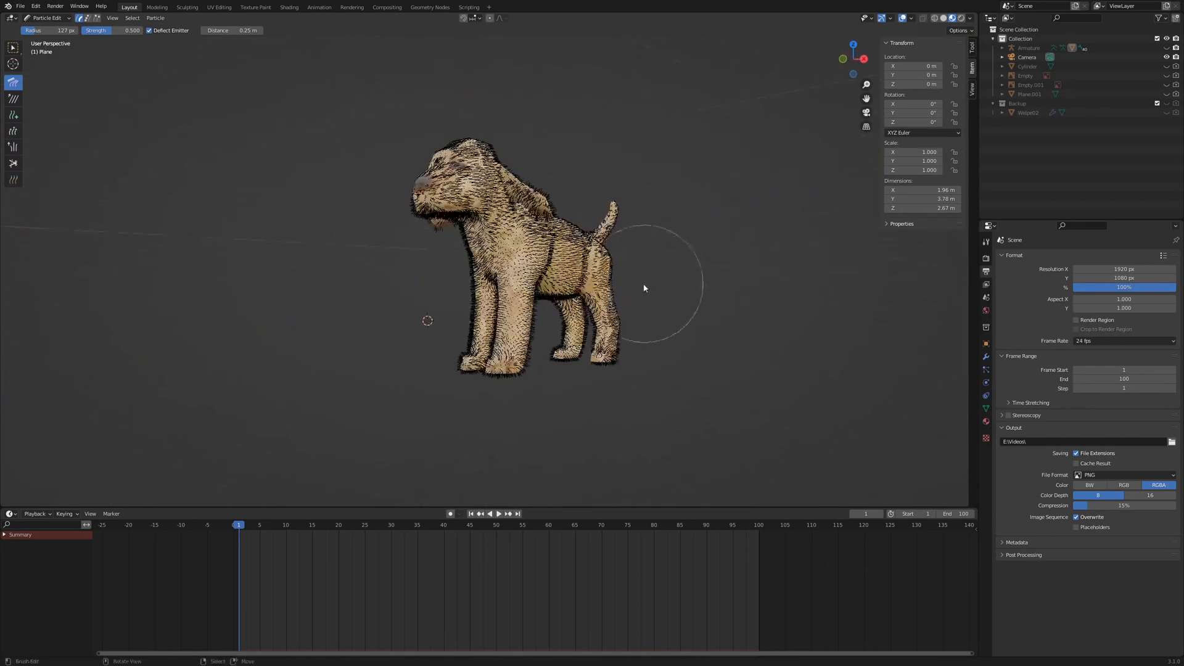
drag(644, 287, 555, 248)
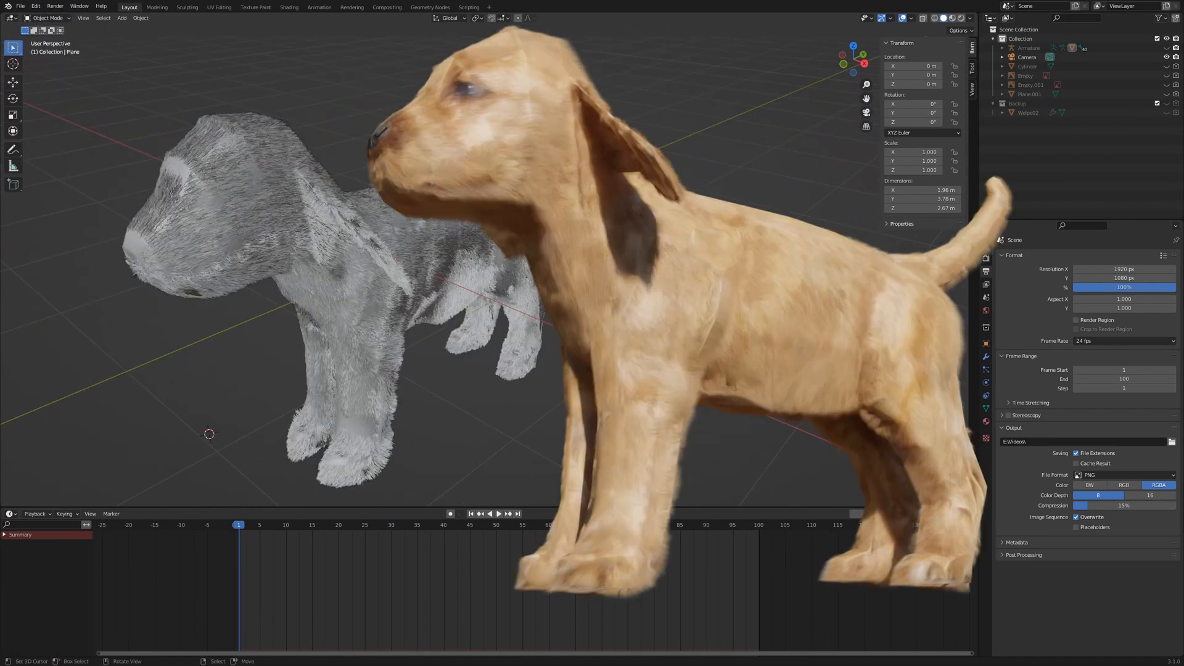
mouse_move(495, 359)
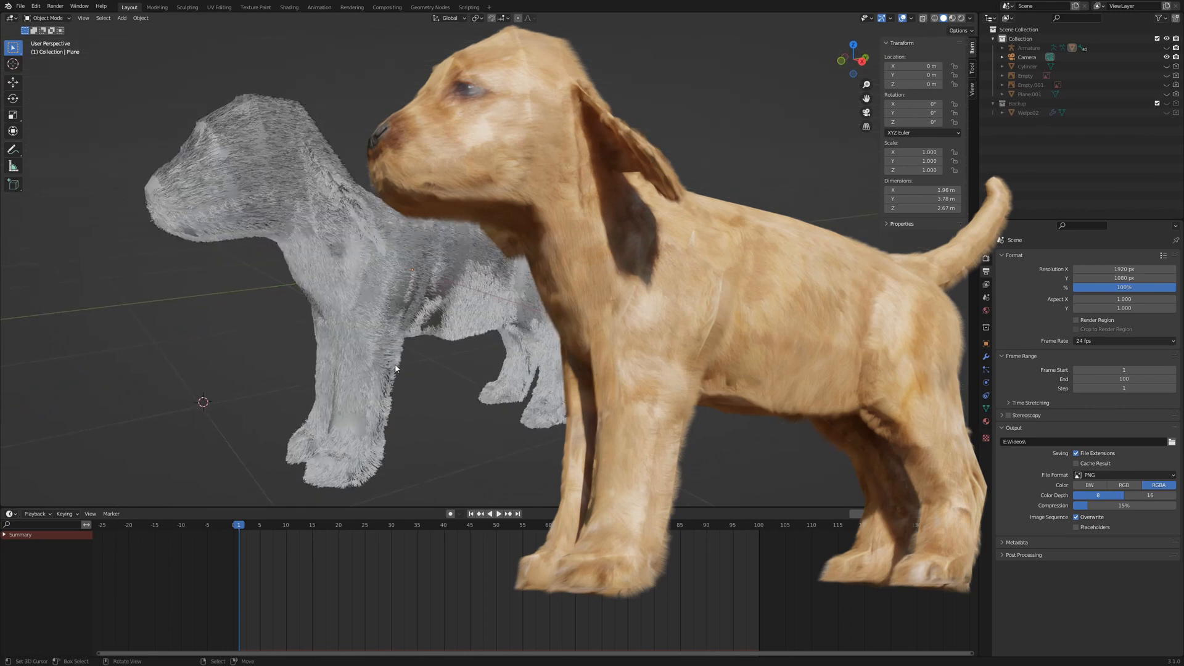
mouse_move(276, 238)
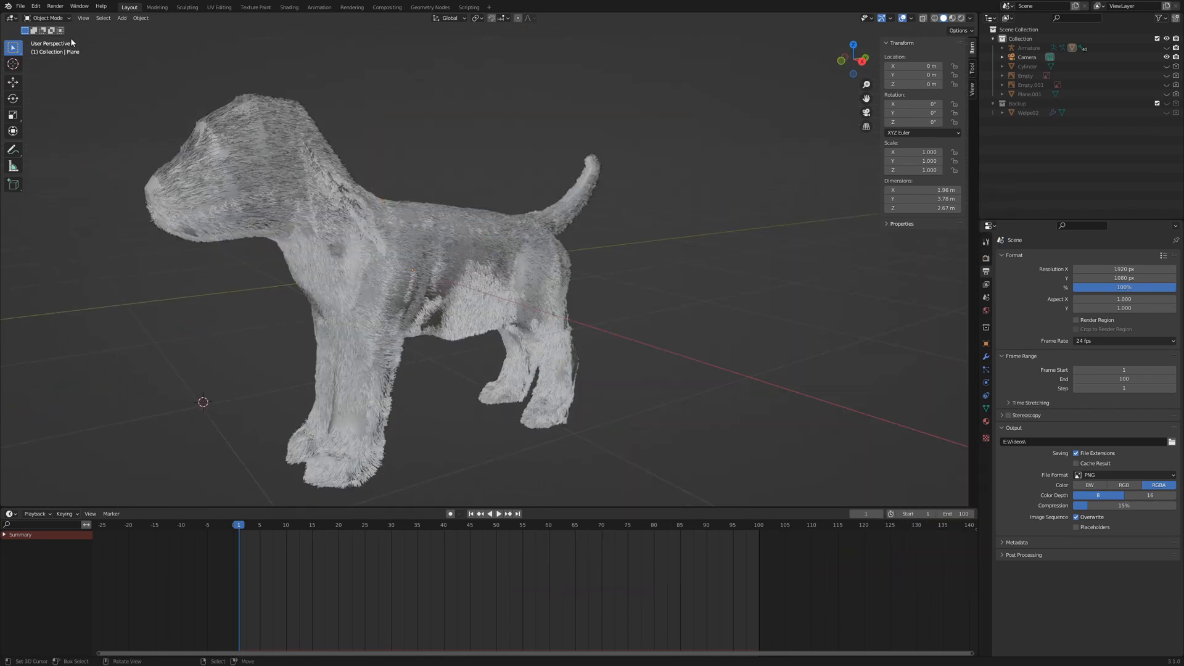
- Comb the fur on the puppy's neck and back smooth in Particle Edit mode
click(49, 17)
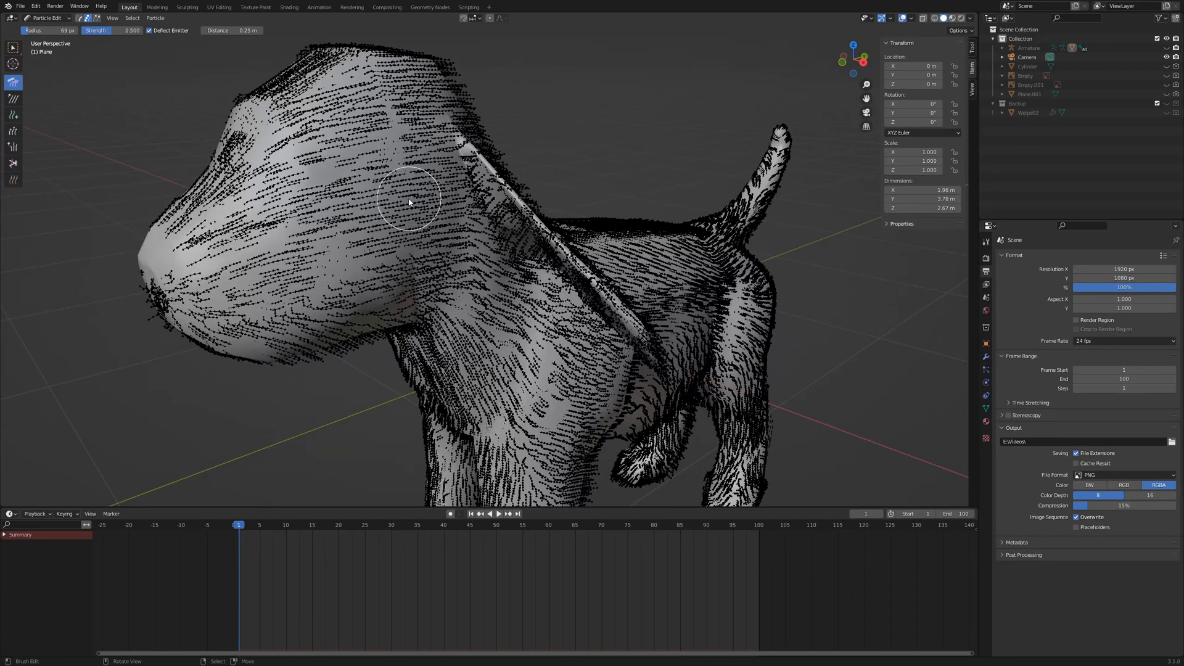
mouse_move(429, 234)
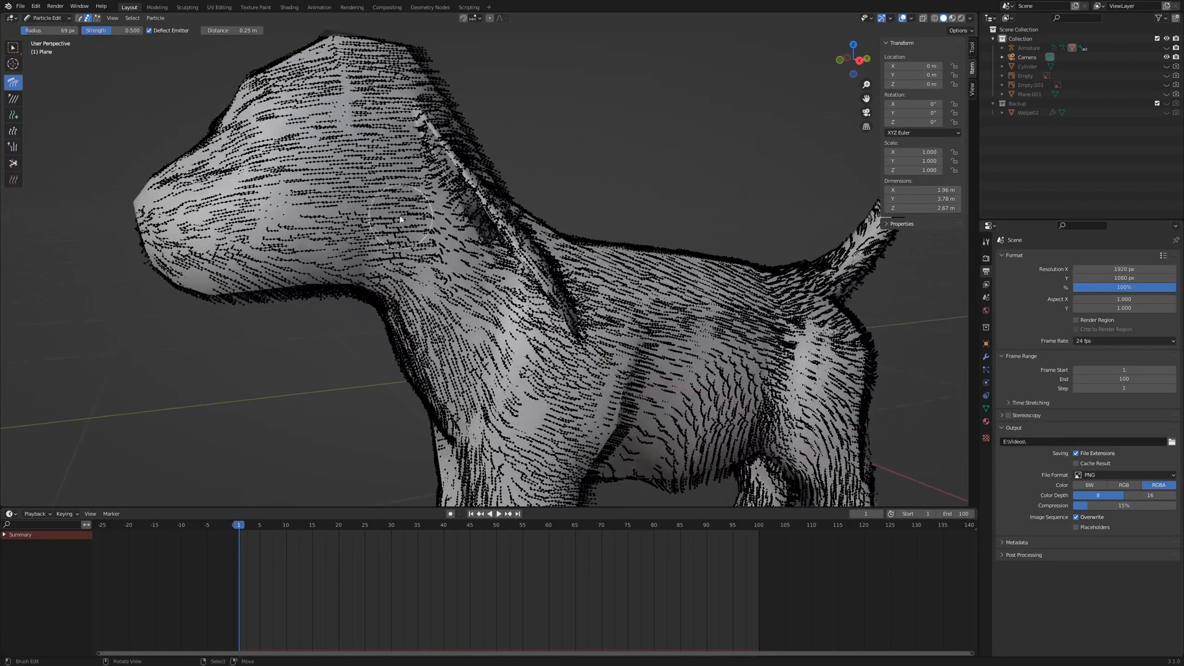
drag(400, 219, 442, 363)
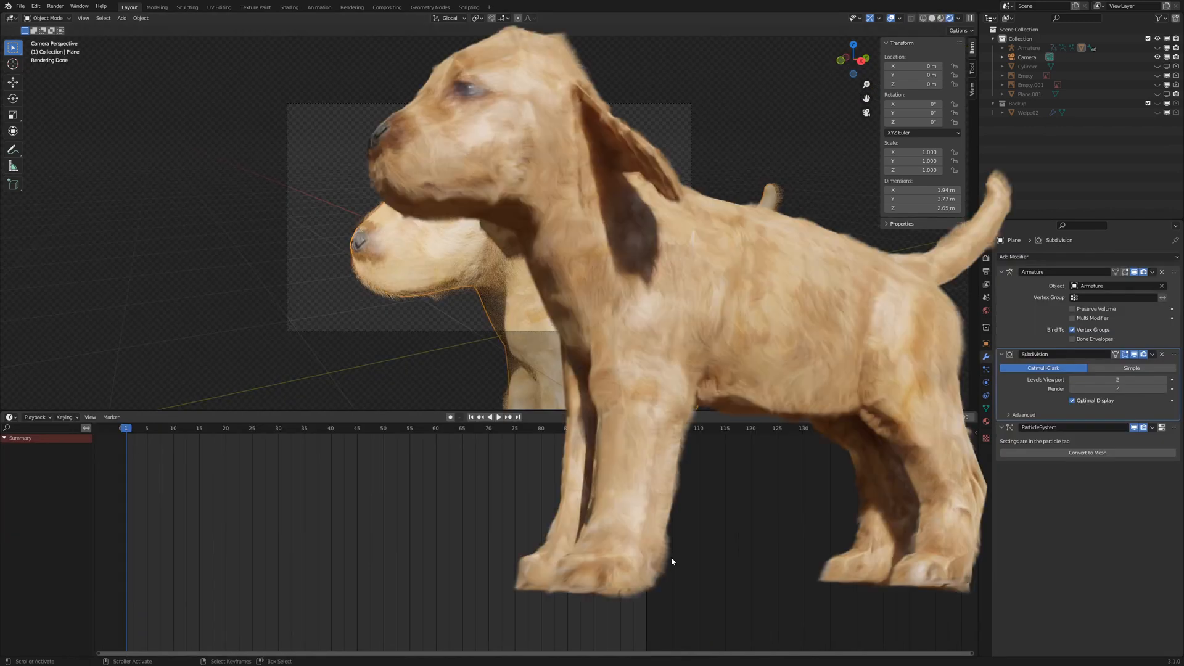
mouse_move(682, 569)
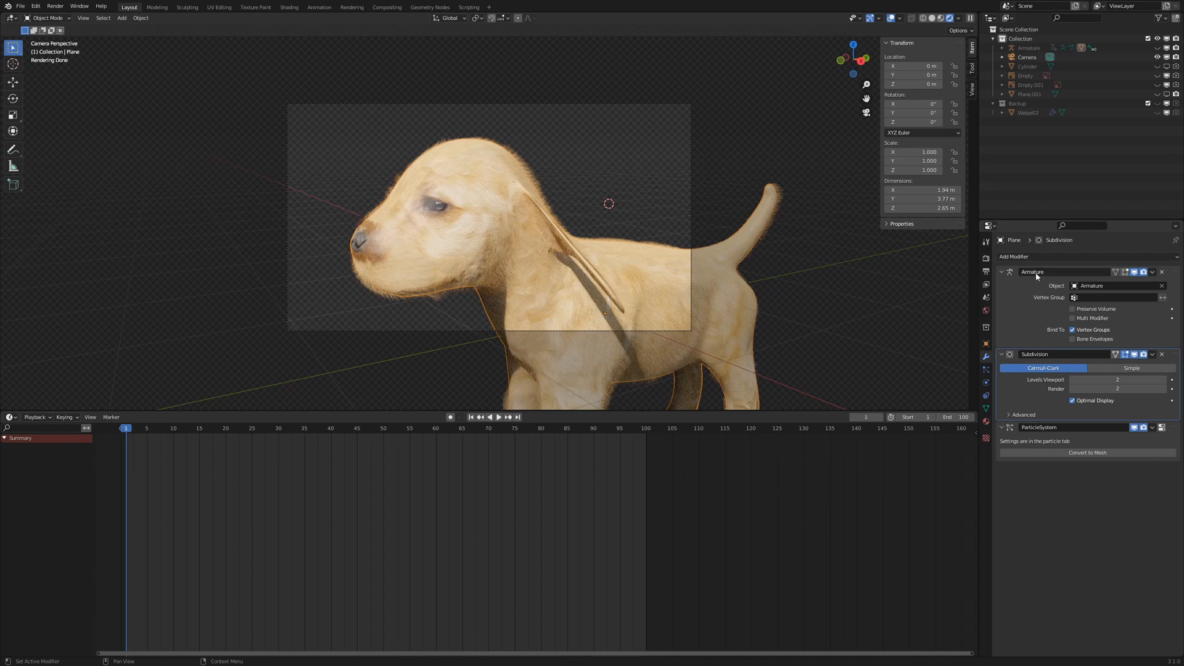
mouse_move(1104, 444)
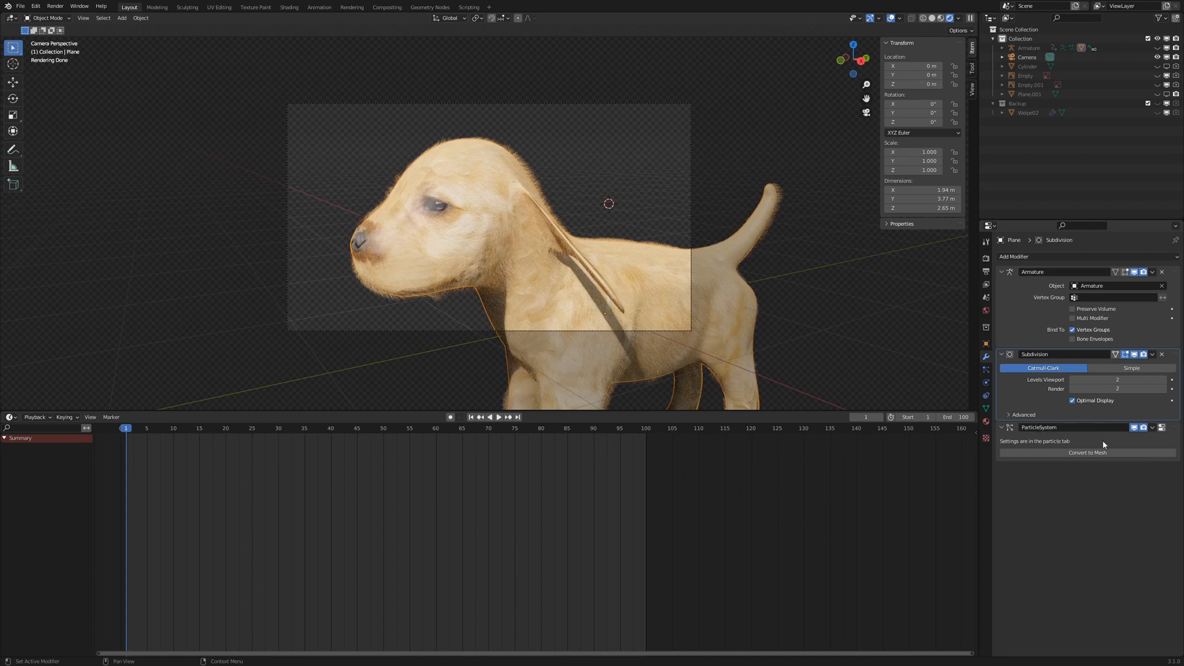